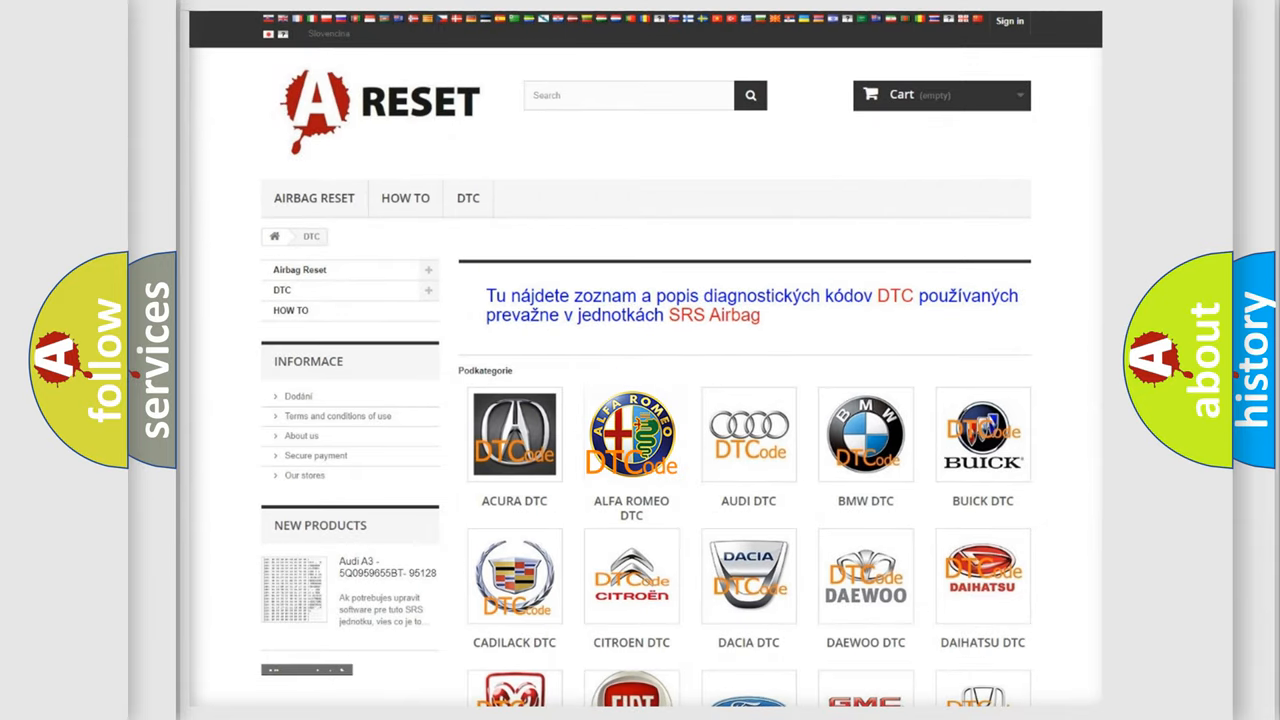
Step: Browse the Alfa Romeo trouble code list from the B-series down through the C- and P-series codes
left_click(631, 433)
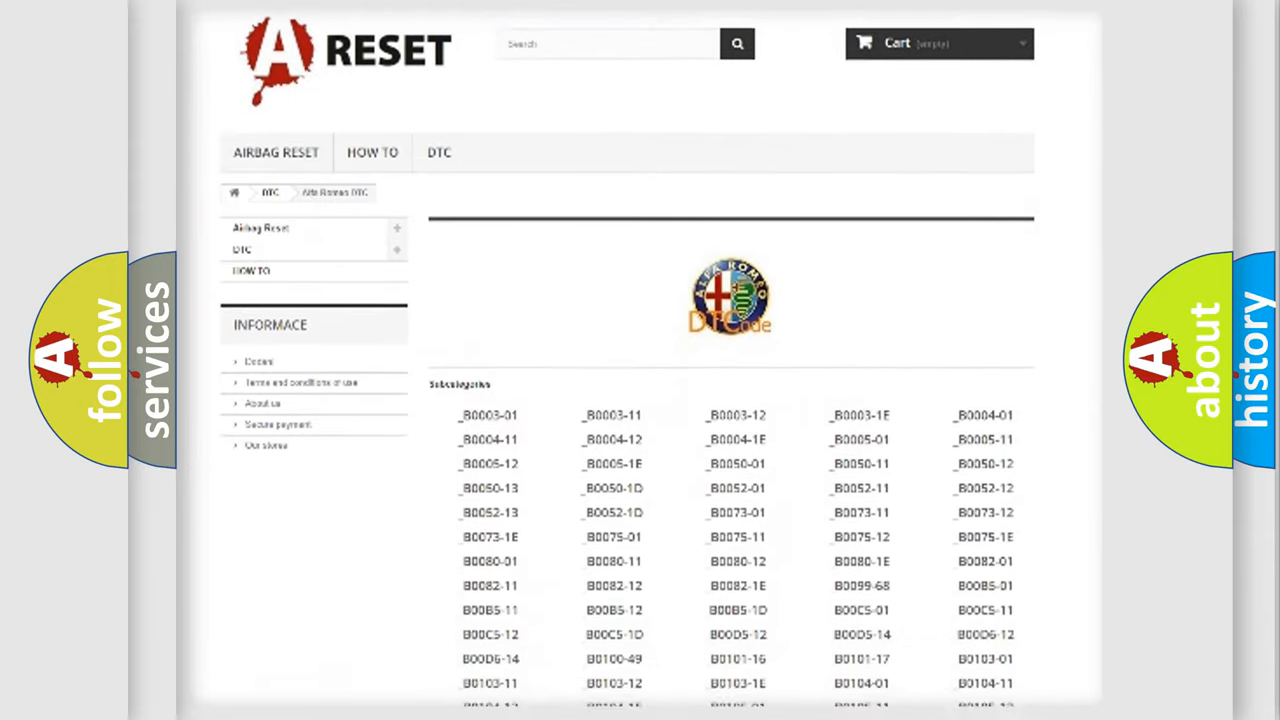
scroll("down", 3)
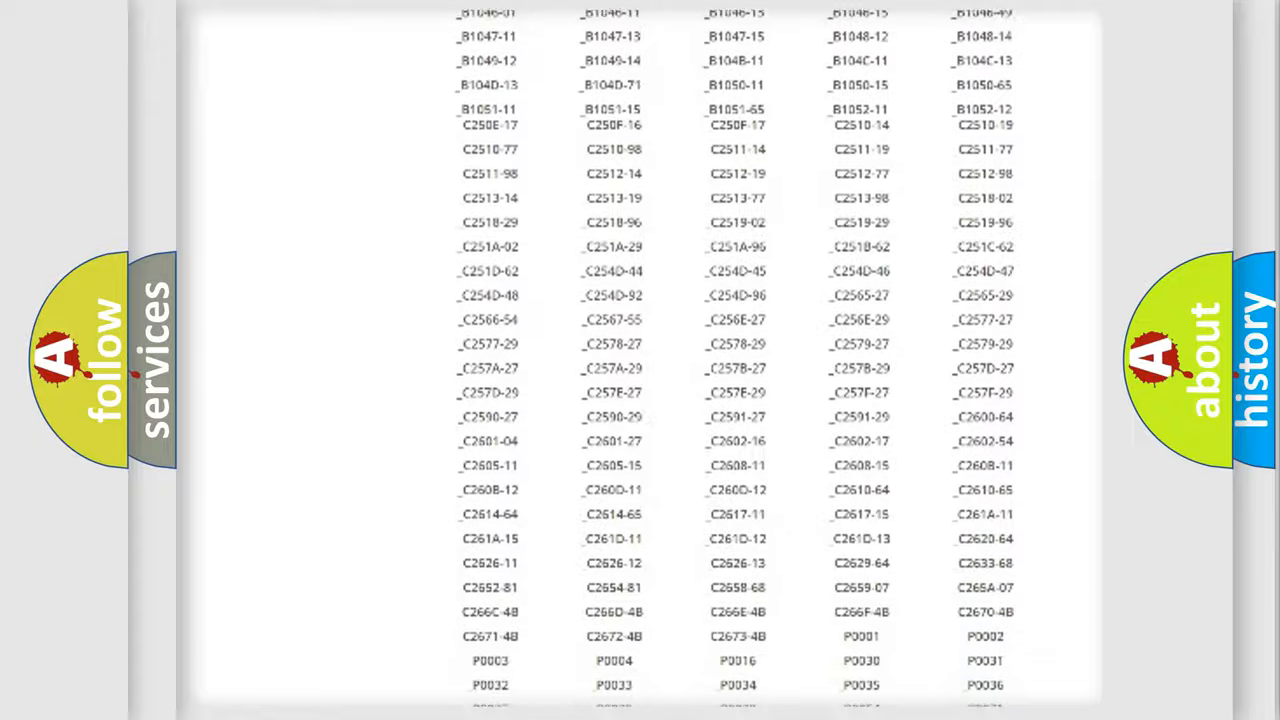